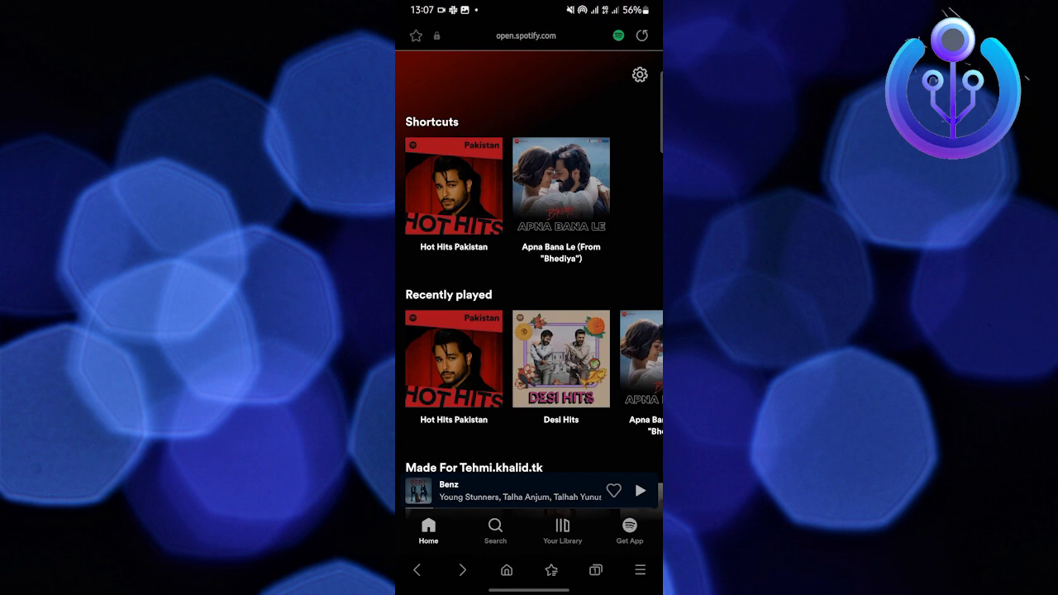
Bring up the account menu from the settings gear on the home screen
{"action": "left_click", "coordinate": [640, 76]}
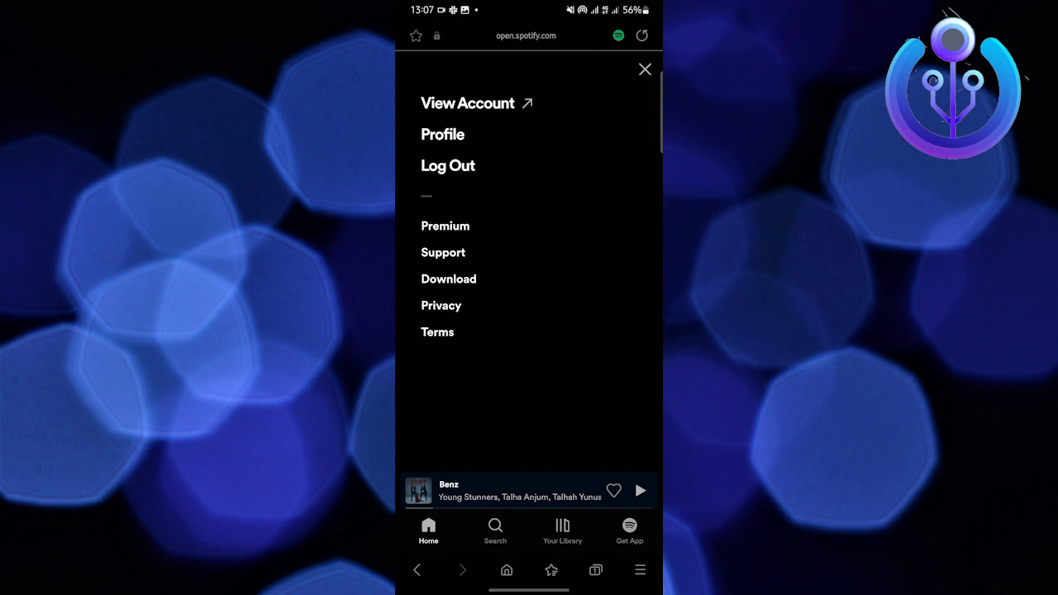
Go to Account overview, review the profile details and start Edit profile
{"action": "left_click", "coordinate": [467, 103]}
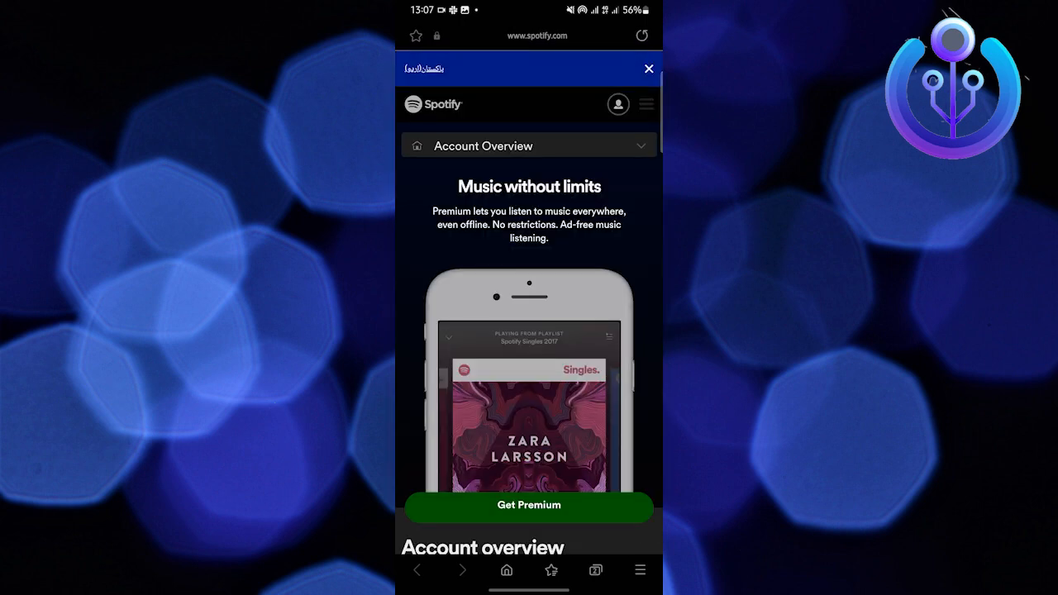
{"action": "scroll", "scroll_direction": "down", "scroll_amount": 3}
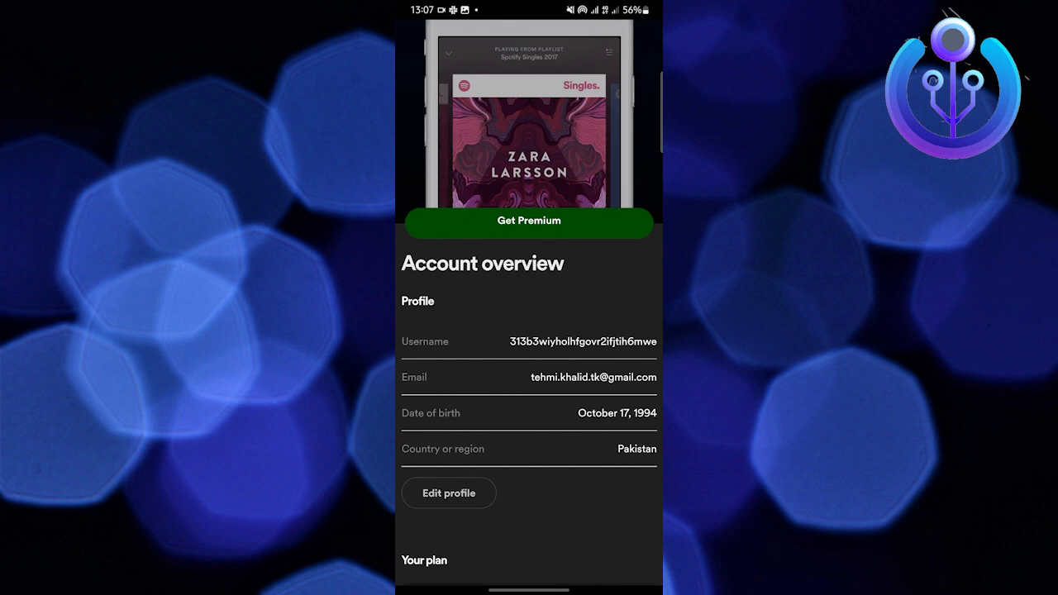
{"action": "left_click", "coordinate": [448, 493]}
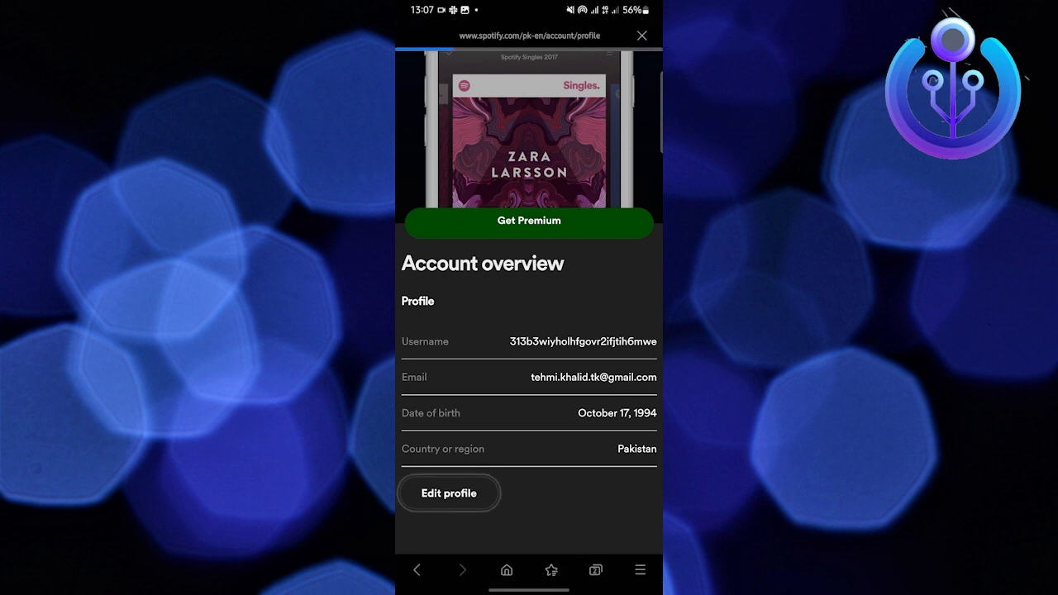
On Edit profile, view the Country or region picker showing Pakistan twice, keeping it unchanged
{"action": "left_click", "coordinate": [450, 493]}
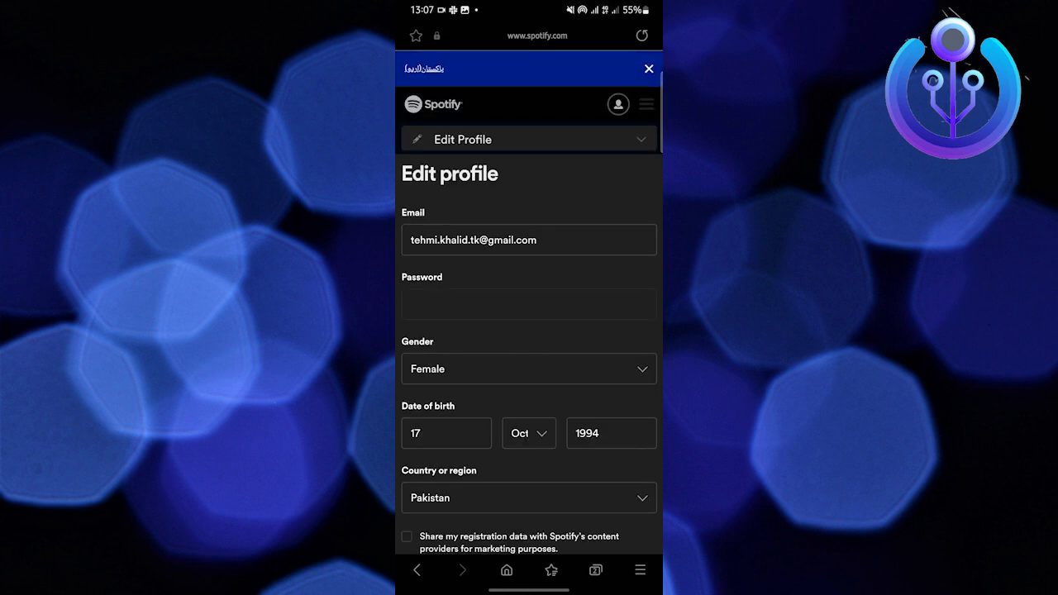
{"action": "scroll", "scroll_direction": "down", "scroll_amount": 3}
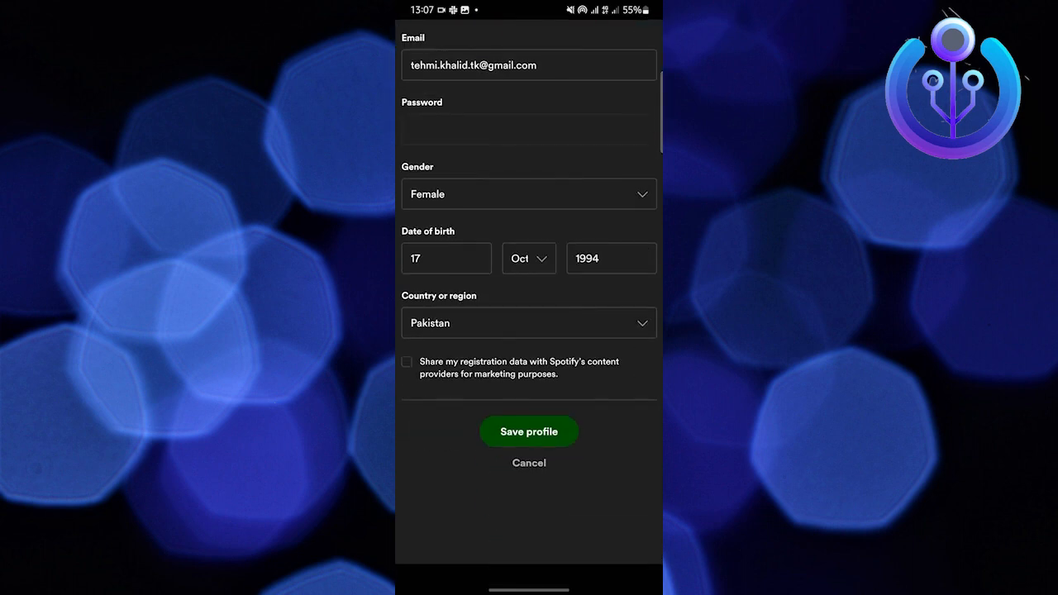
{"action": "left_click", "coordinate": [530, 323]}
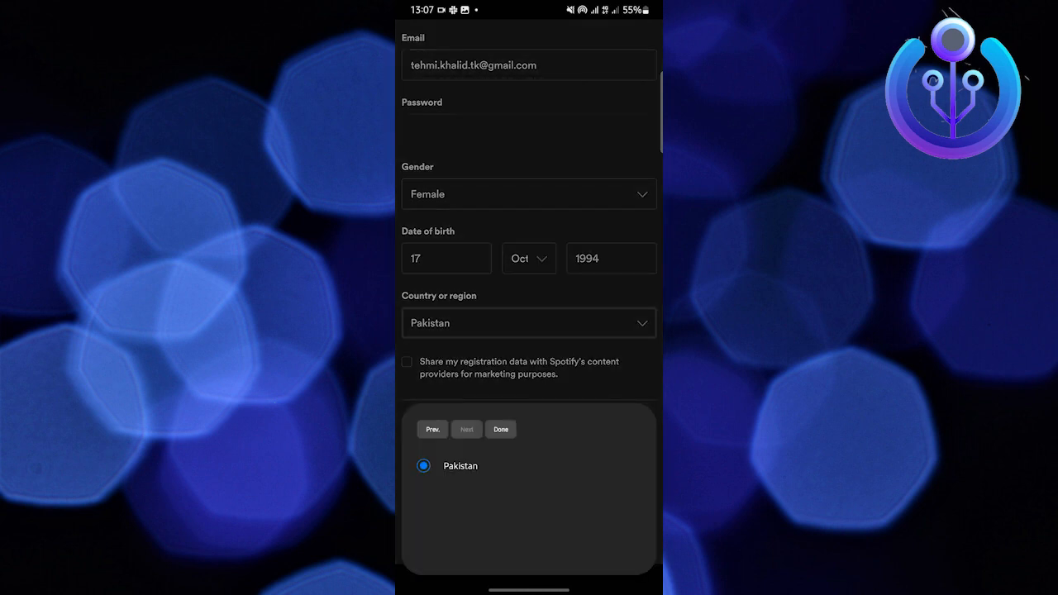
{"action": "left_click", "coordinate": [499, 430]}
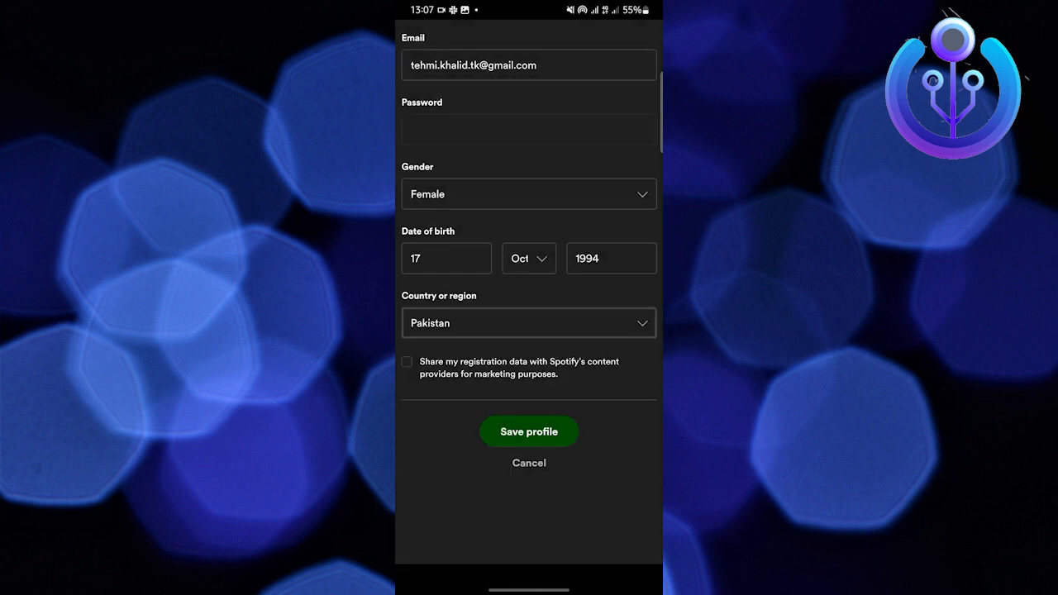
{"action": "left_click", "coordinate": [529, 323]}
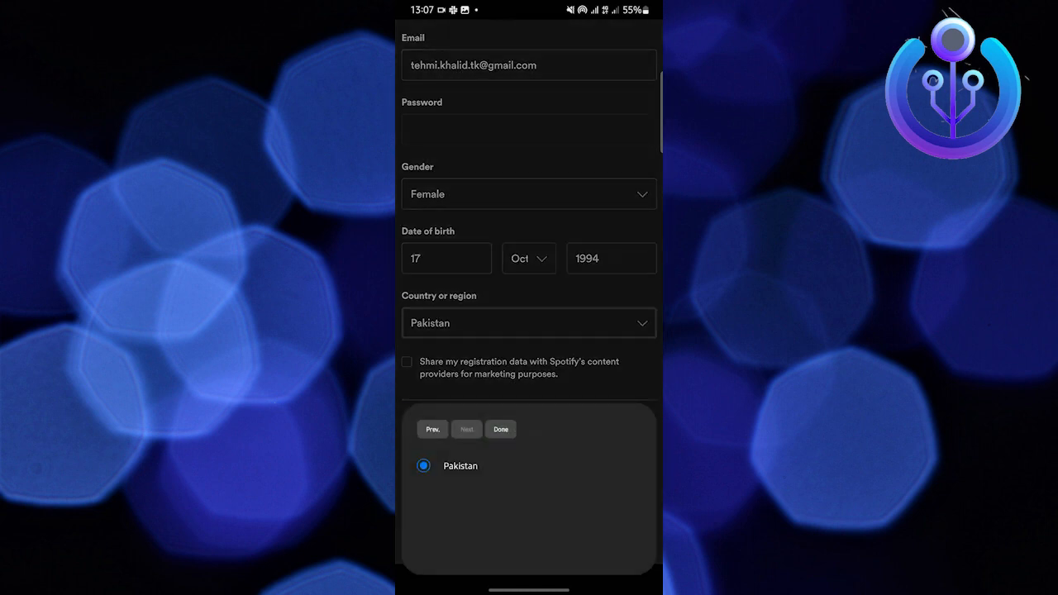
{"action": "left_click", "coordinate": [499, 430]}
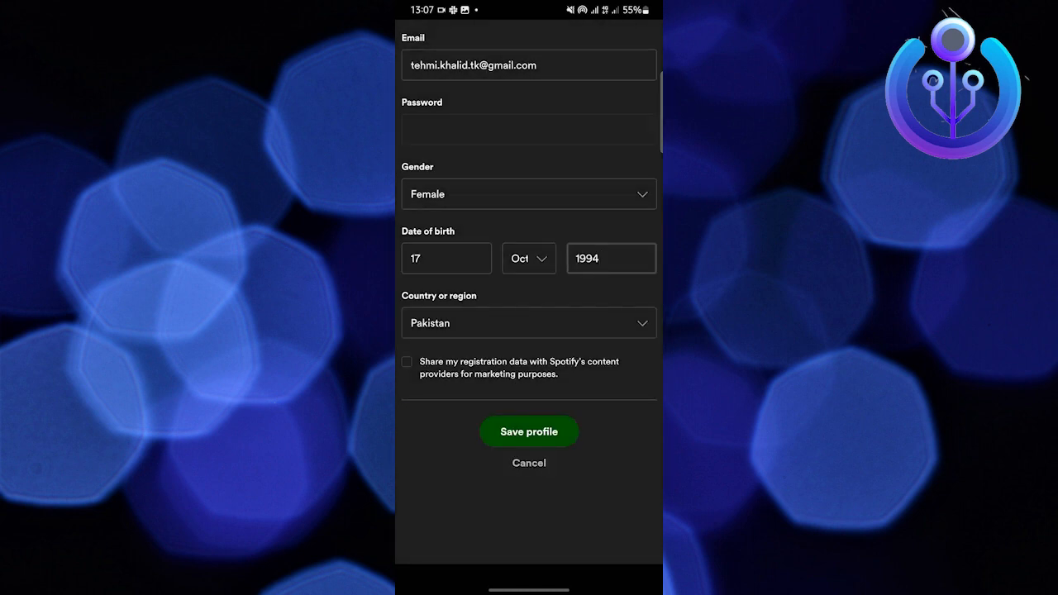